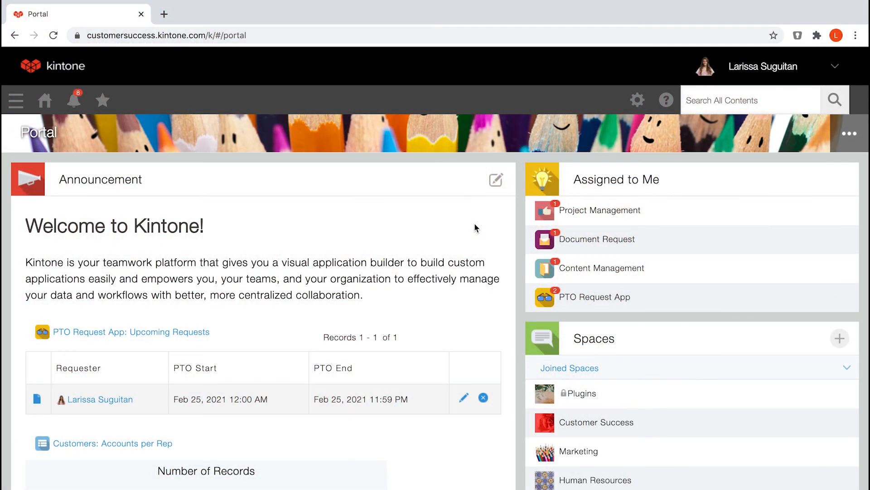
pyautogui.moveTo(638, 101)
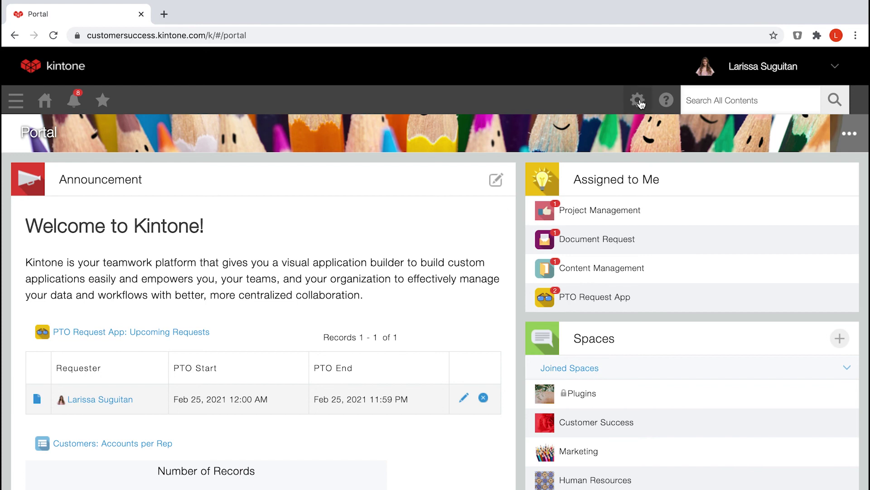
# Enter Users & System Administration, landing on the Service Usage page.
pyautogui.click(637, 100)
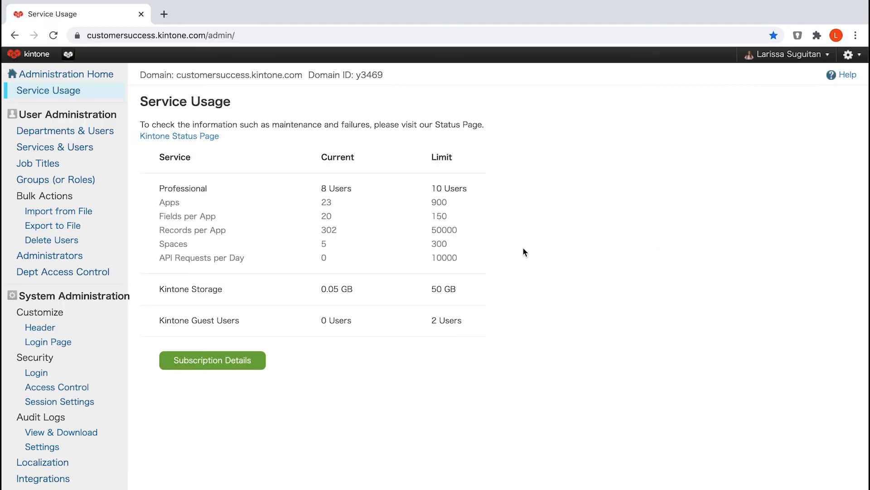
# Show the Header Settings page with logo image upload and link URL.
pyautogui.click(40, 327)
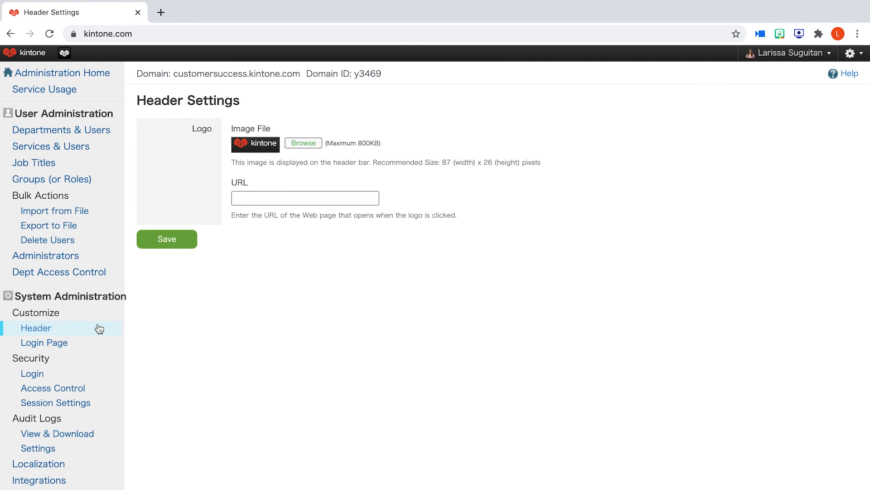
pyautogui.moveTo(54, 56)
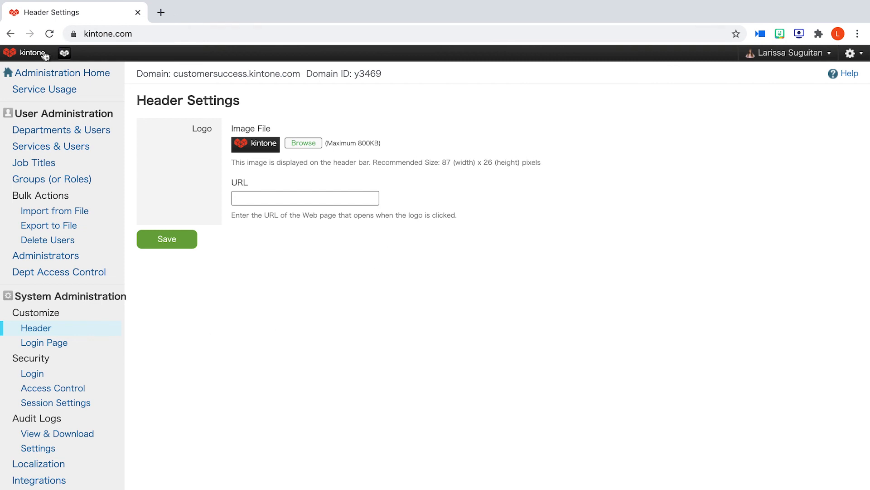
pyautogui.moveTo(43, 56)
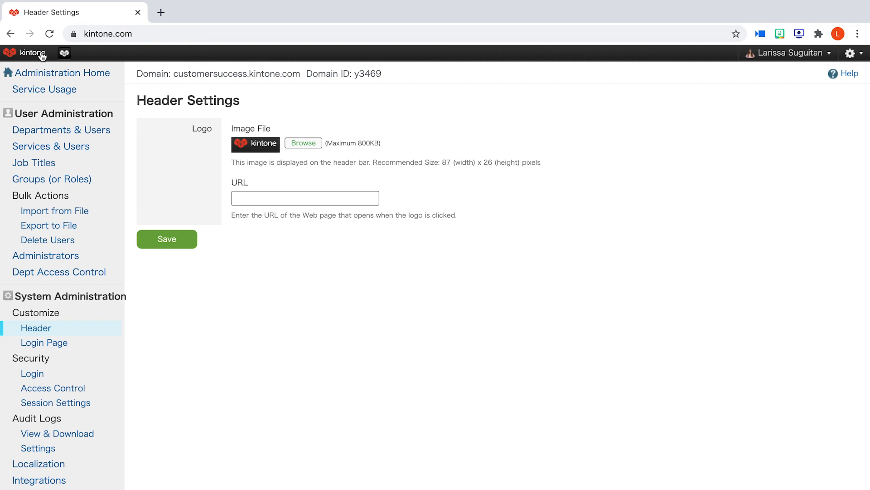
pyautogui.moveTo(412, 143)
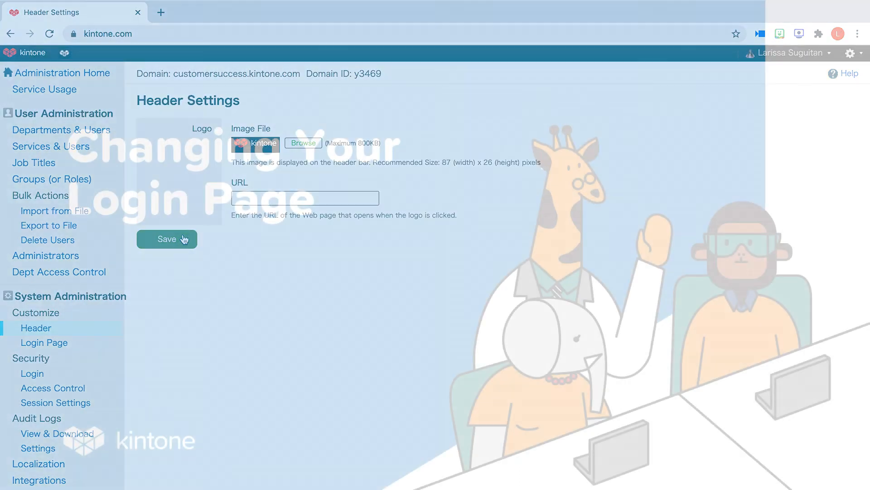
# Save the header logo, then save the login page's Welcome! text and red background image.
pyautogui.click(45, 343)
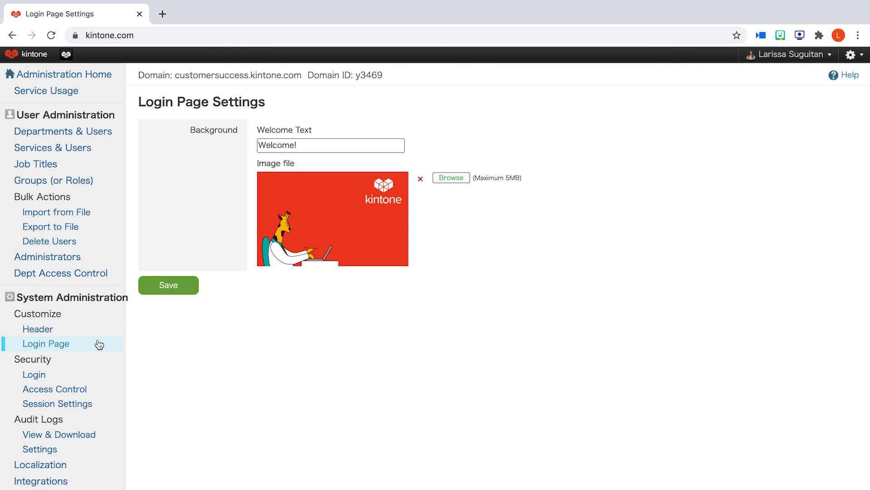
pyautogui.moveTo(566, 230)
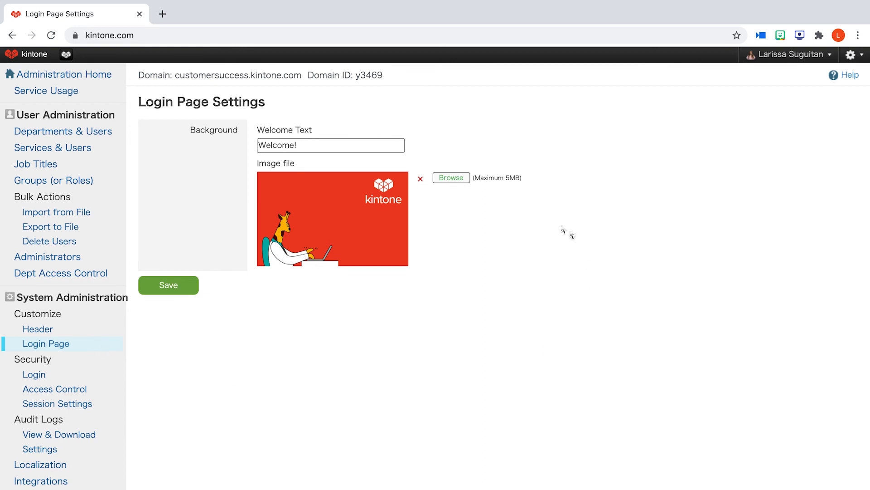
pyautogui.moveTo(440, 128)
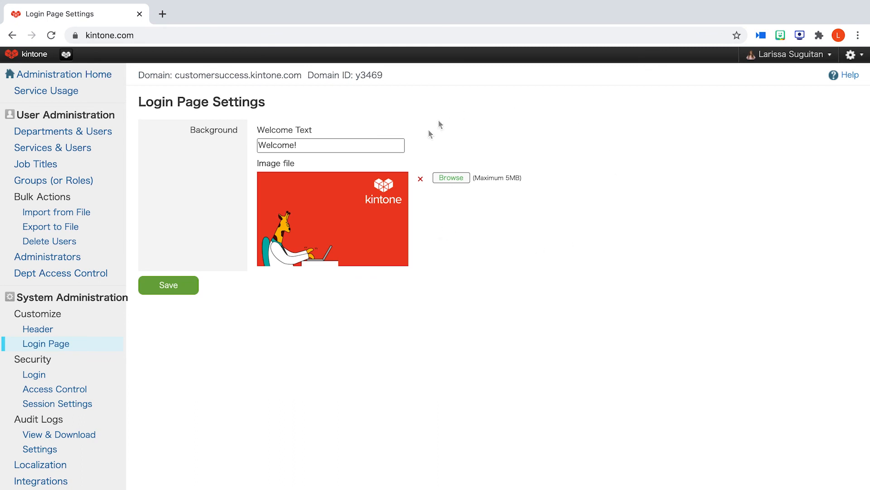
pyautogui.moveTo(238, 249)
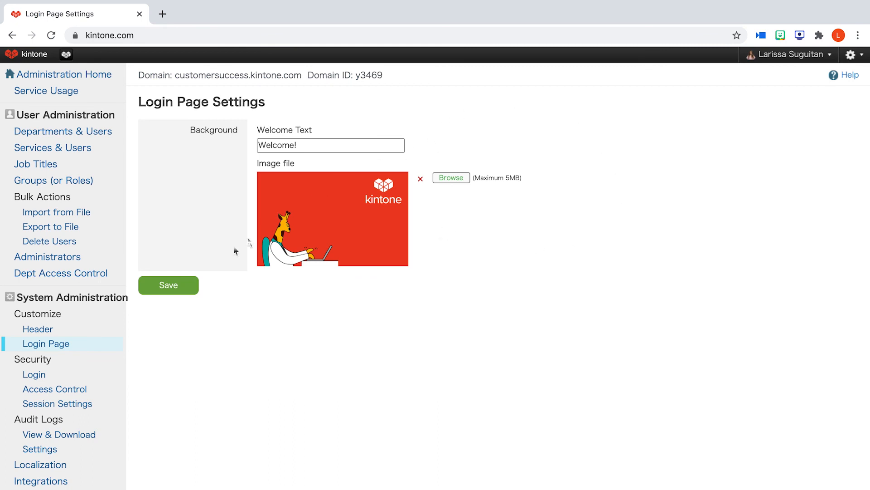
pyautogui.click(168, 285)
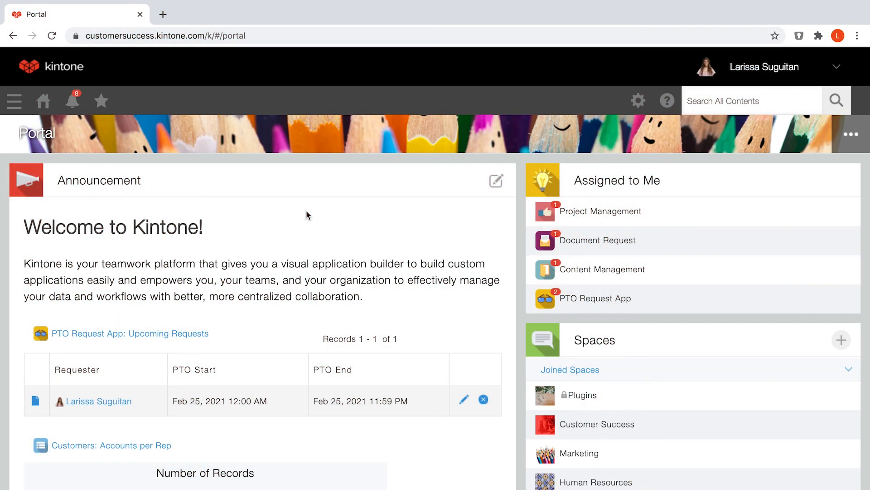
pyautogui.moveTo(638, 101)
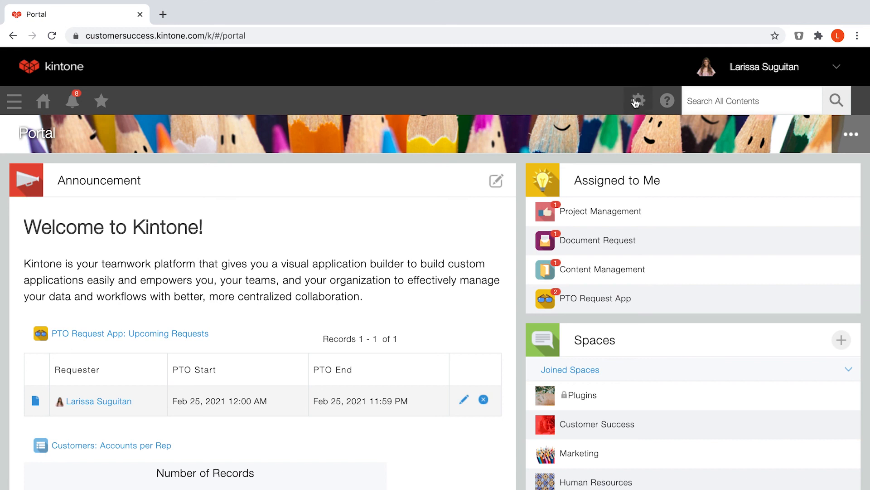
# Navigate from the portal gear menu to Kintone Administration.
pyautogui.click(638, 100)
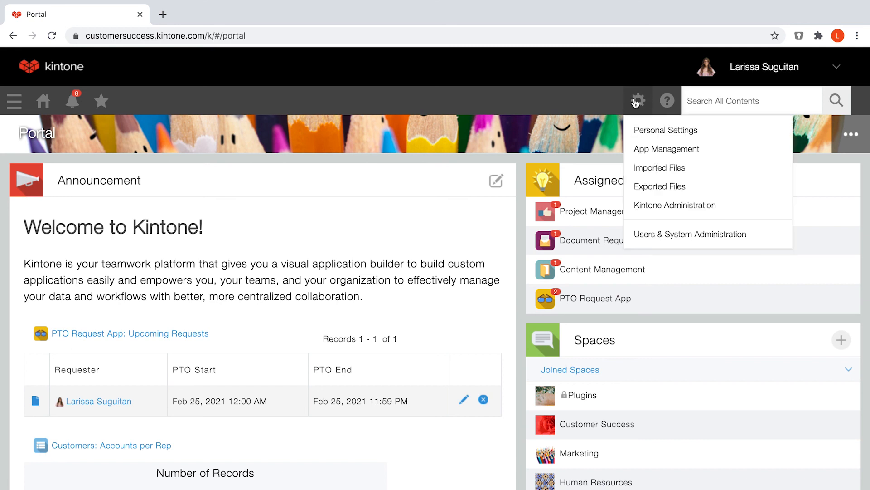
pyautogui.moveTo(649, 209)
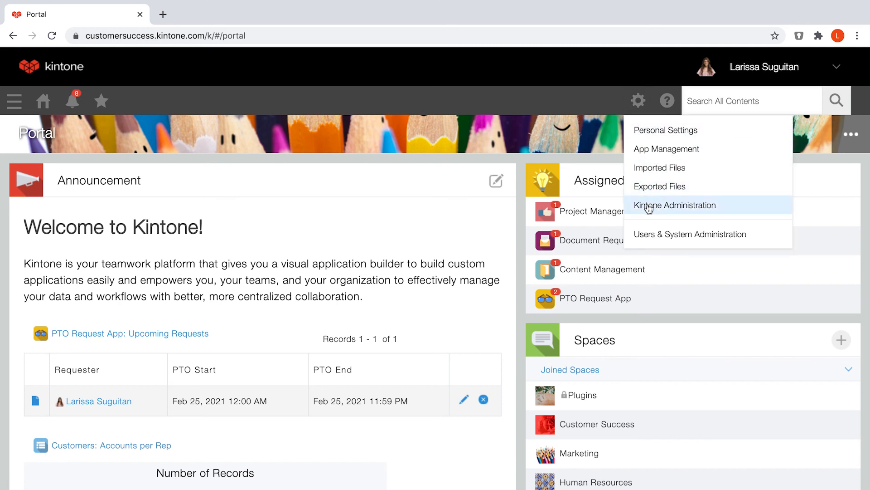
pyautogui.click(675, 205)
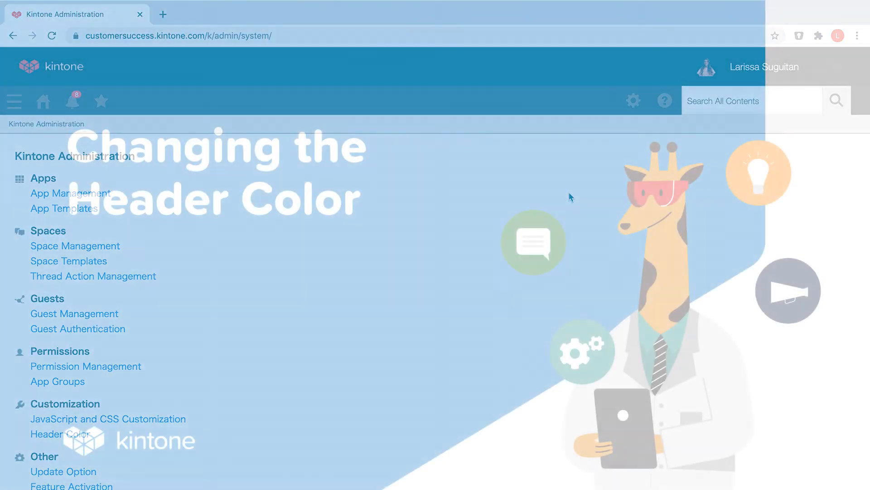
# Save the header bar colour as black, #000000, in Header Color settings.
pyautogui.click(55, 433)
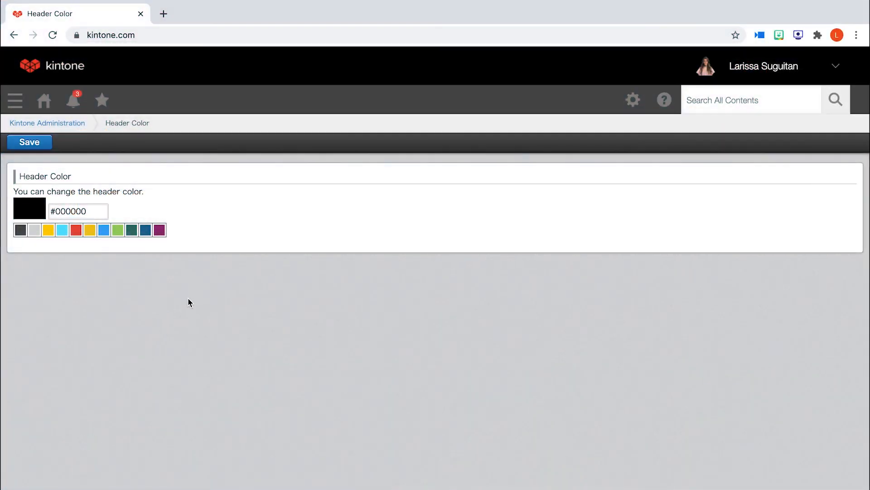
pyautogui.moveTo(332, 74)
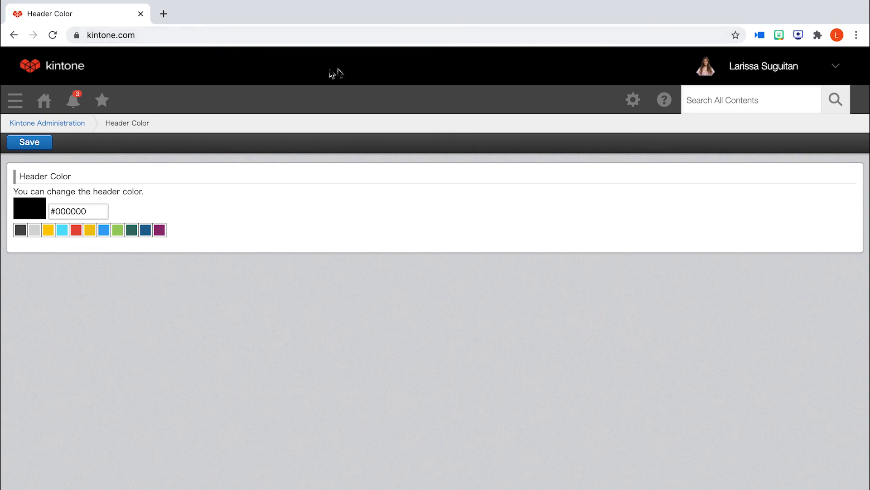
pyautogui.moveTo(274, 78)
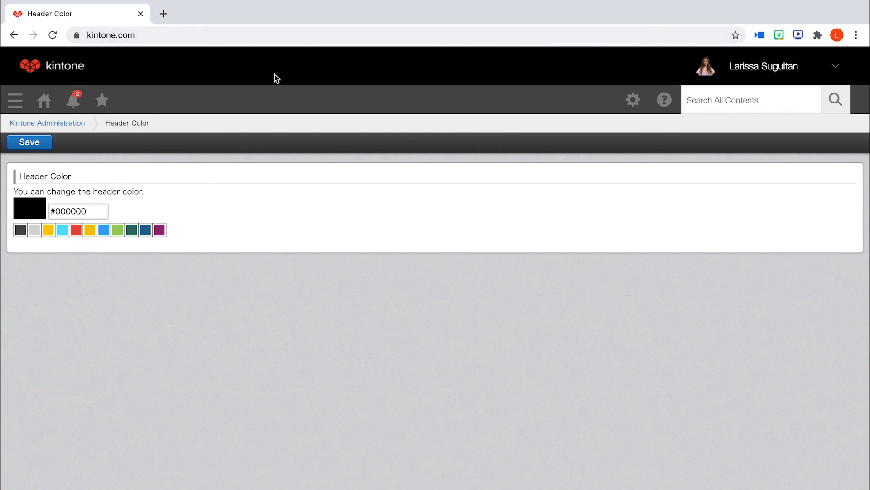
pyautogui.moveTo(84, 78)
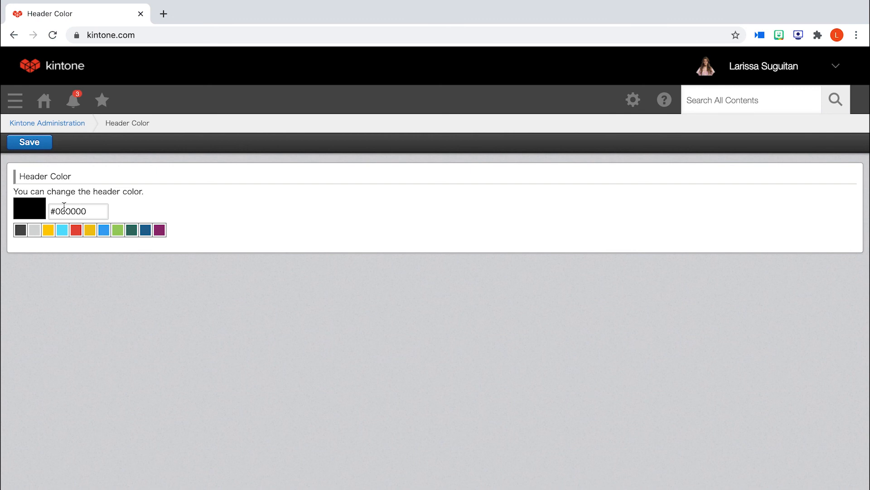
pyautogui.click(28, 143)
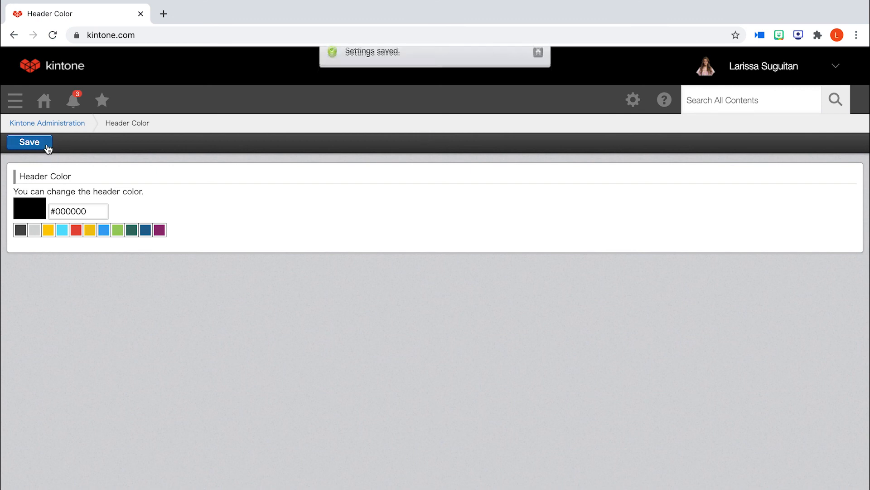